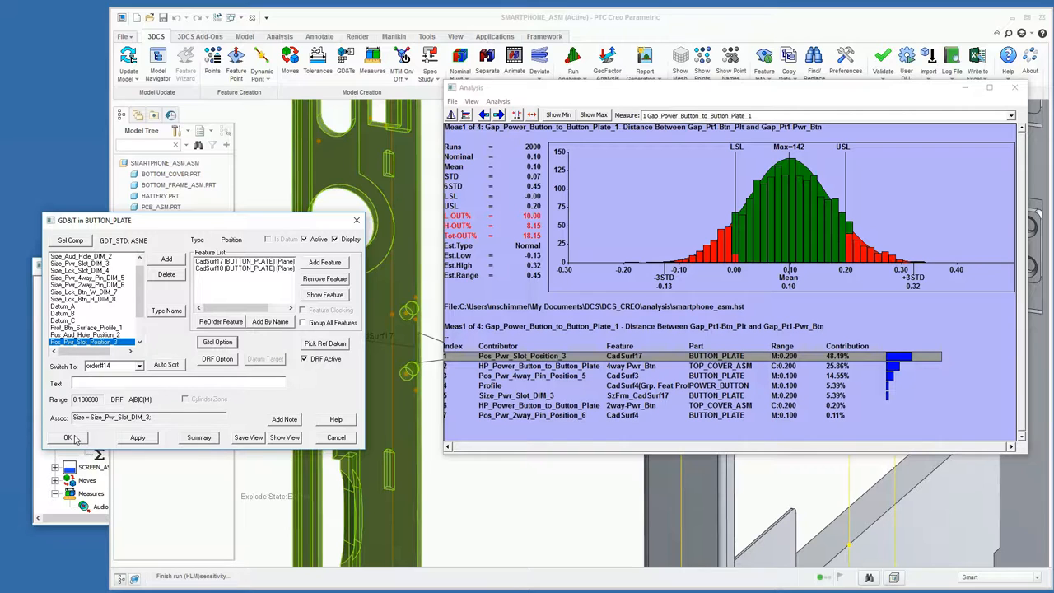
Set the Pos_Pwr_Slot_Position_3 range to 0.1 and rerun the analysis, overwriting results
click(67, 437)
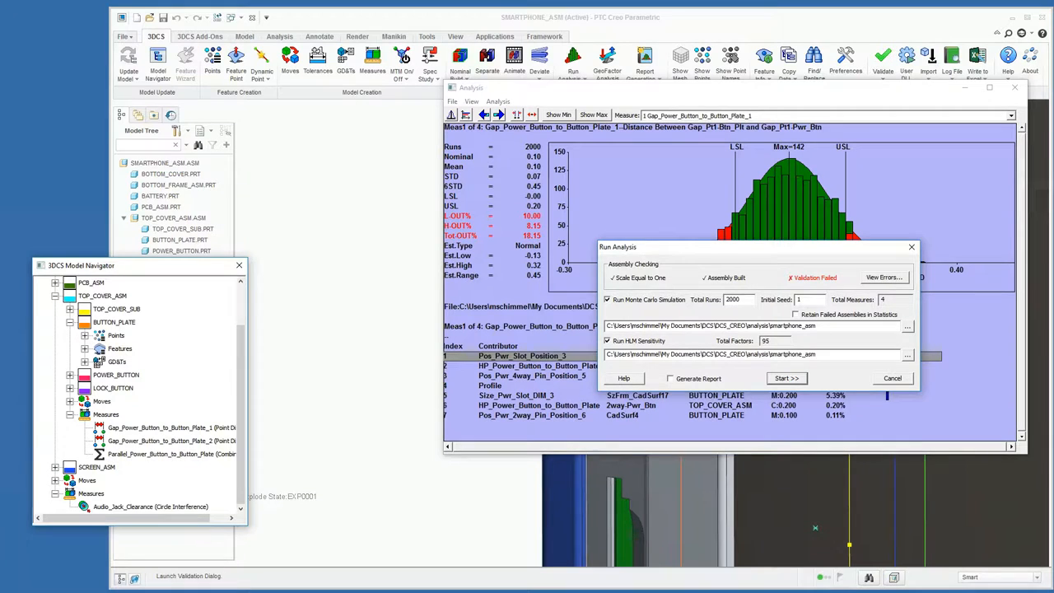
click(786, 378)
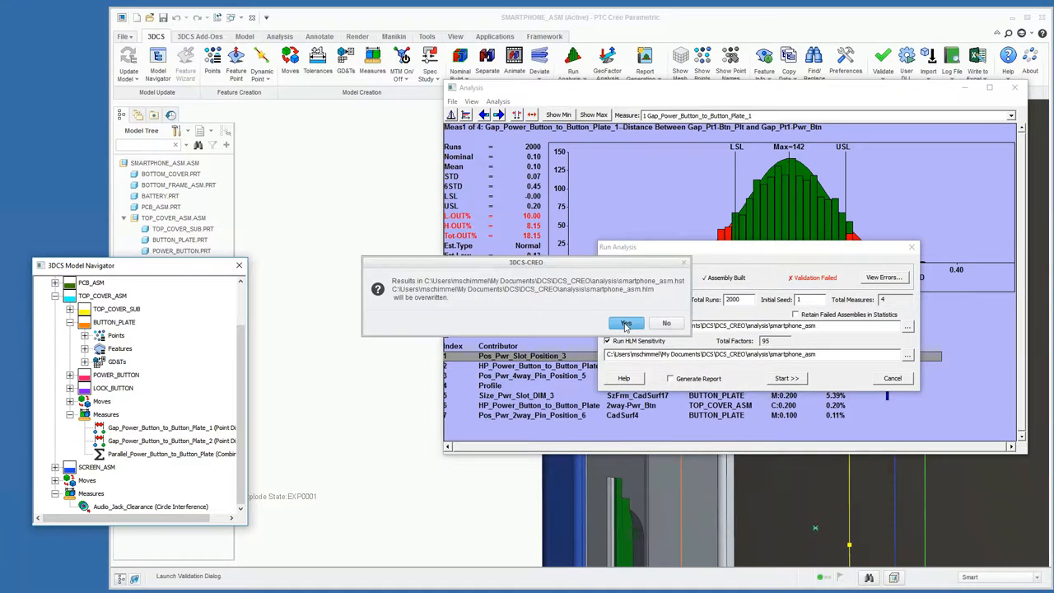
click(625, 323)
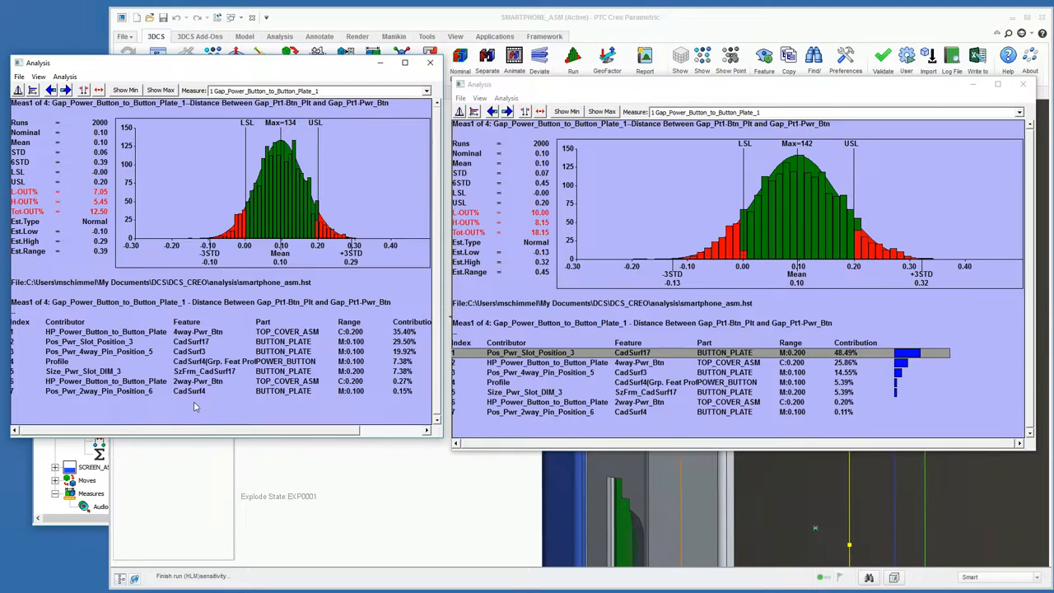
Compare the 12.50% run with the 18.15% original, then close the original
click(532, 352)
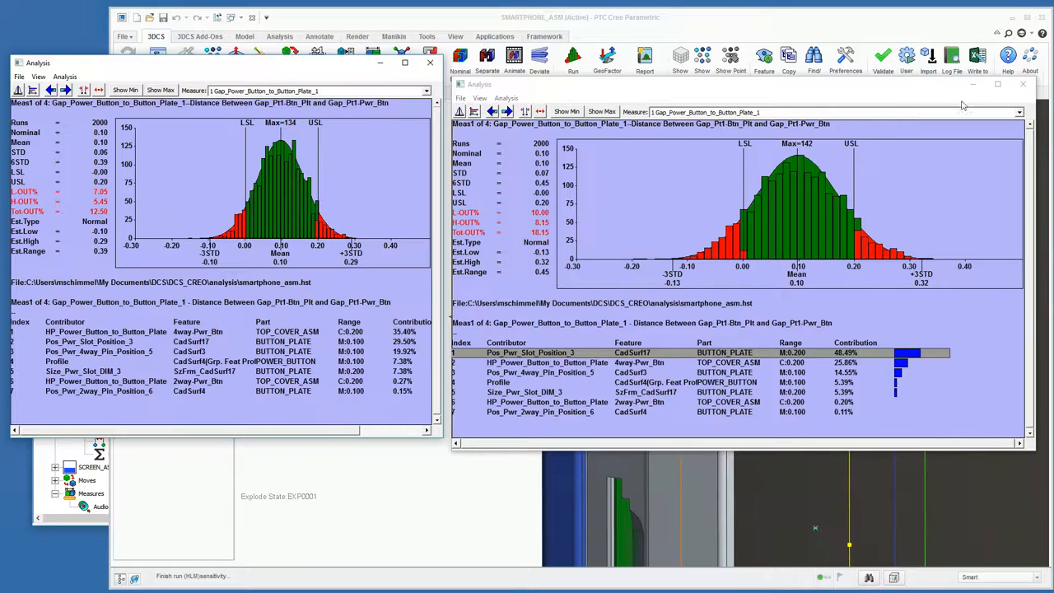
click(1022, 84)
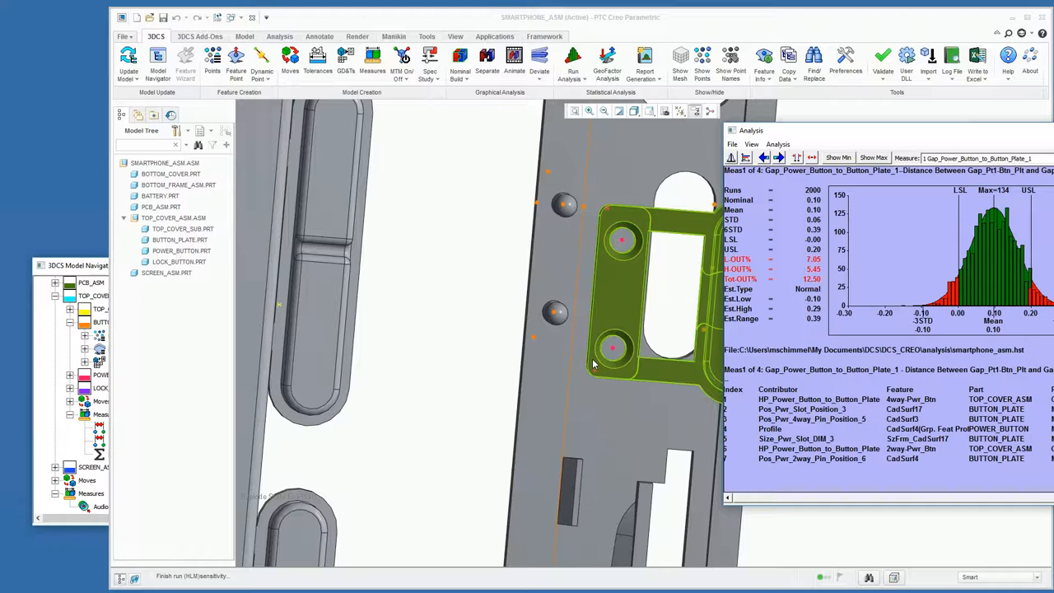
mouse_move(596, 384)
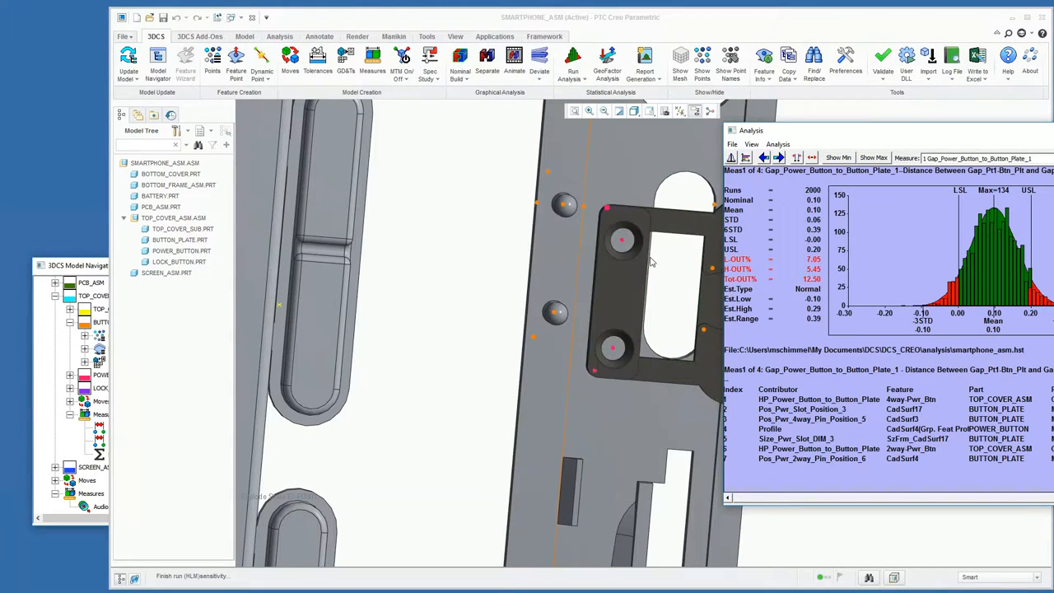
Change the POWER_BUTTON 4way point diameter from 1.1 to 1.0
click(651, 288)
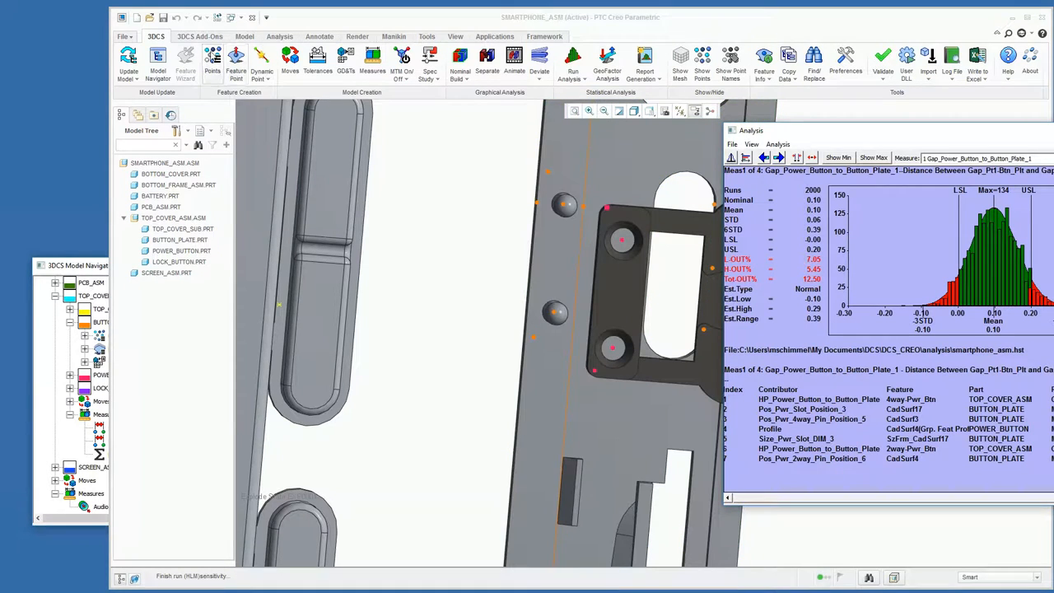
click(651, 288)
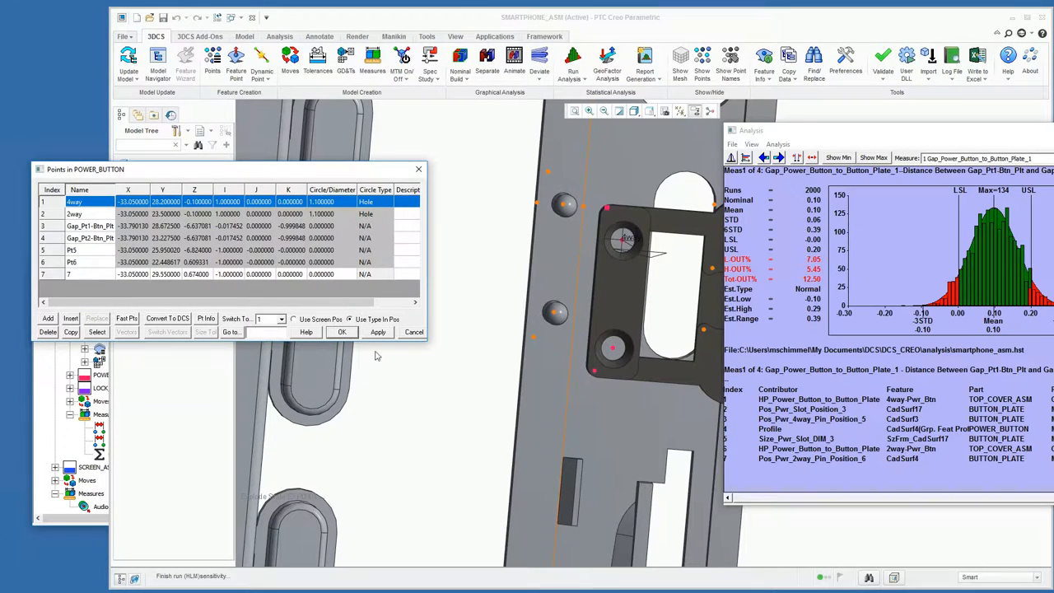
click(74, 201)
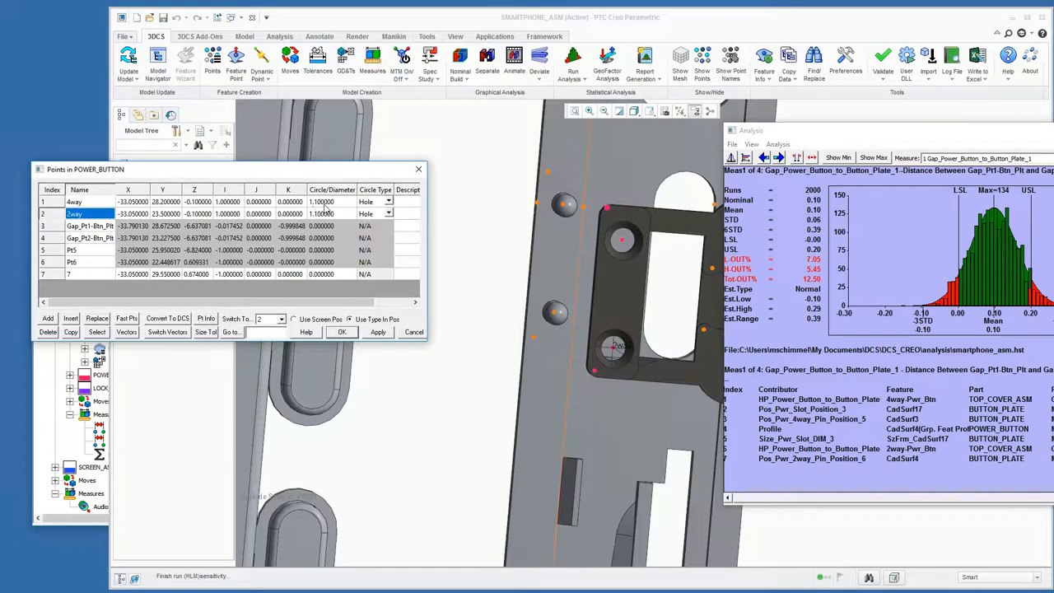
click(321, 202)
text(1.00000)
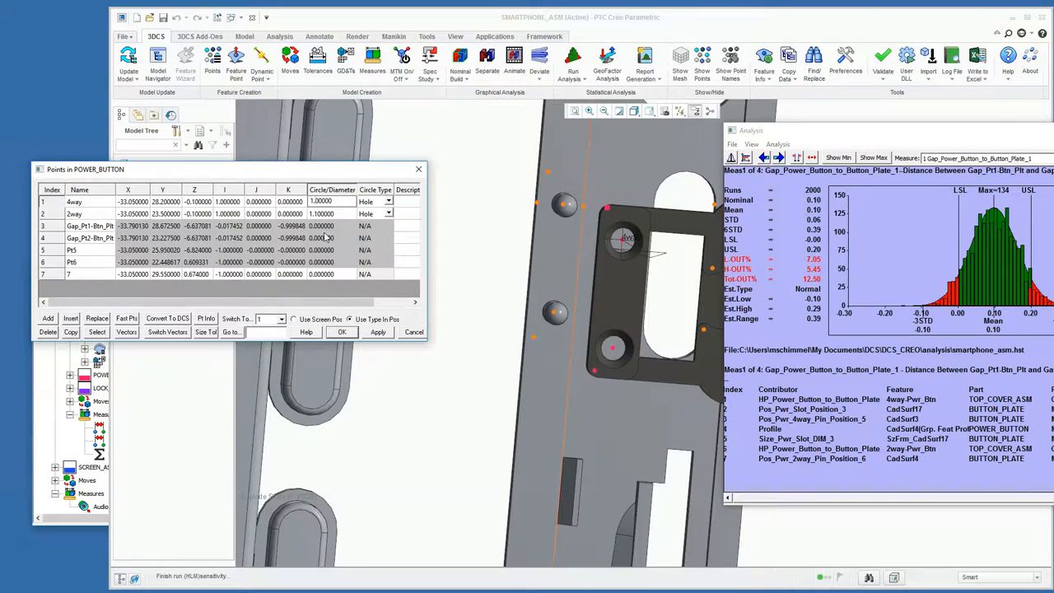
click(320, 202)
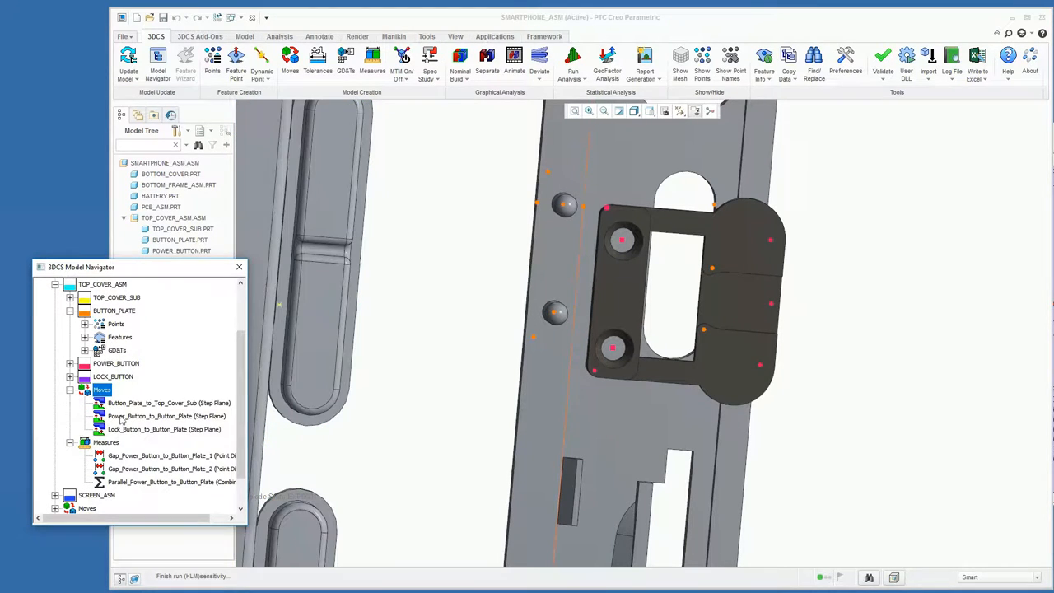
Set the Power_Button_to_Button_Plate float to a 1.0 pin in a 1.05 hole
double_click(151, 416)
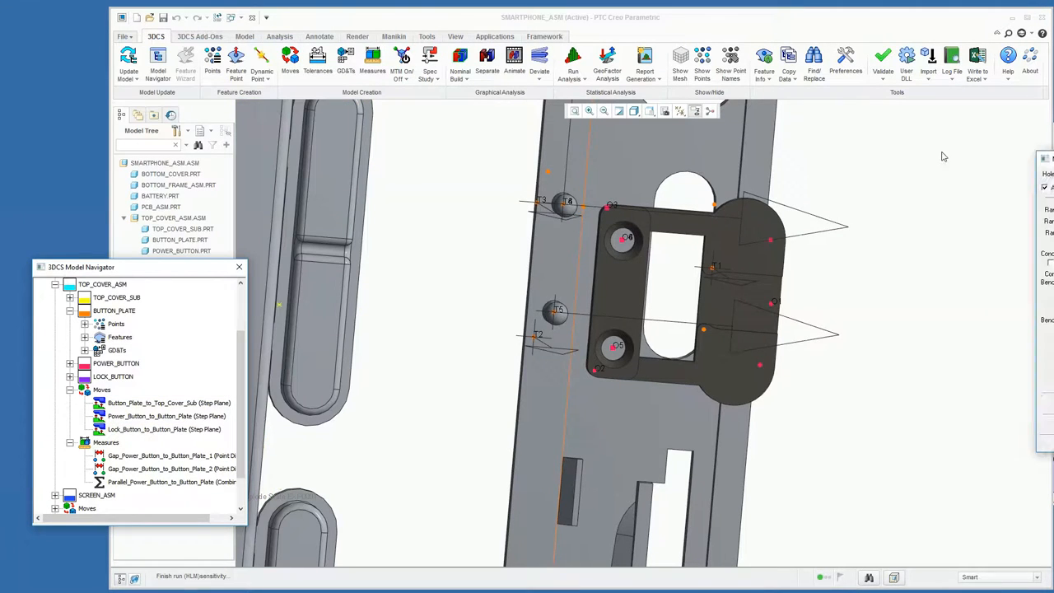
double_click(165, 416)
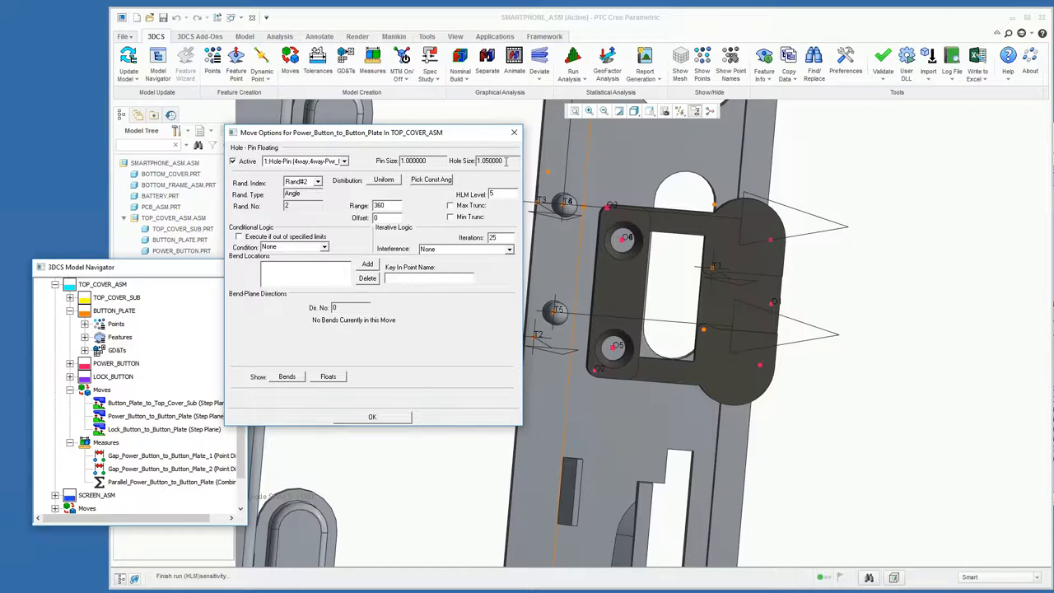
mouse_move(513, 132)
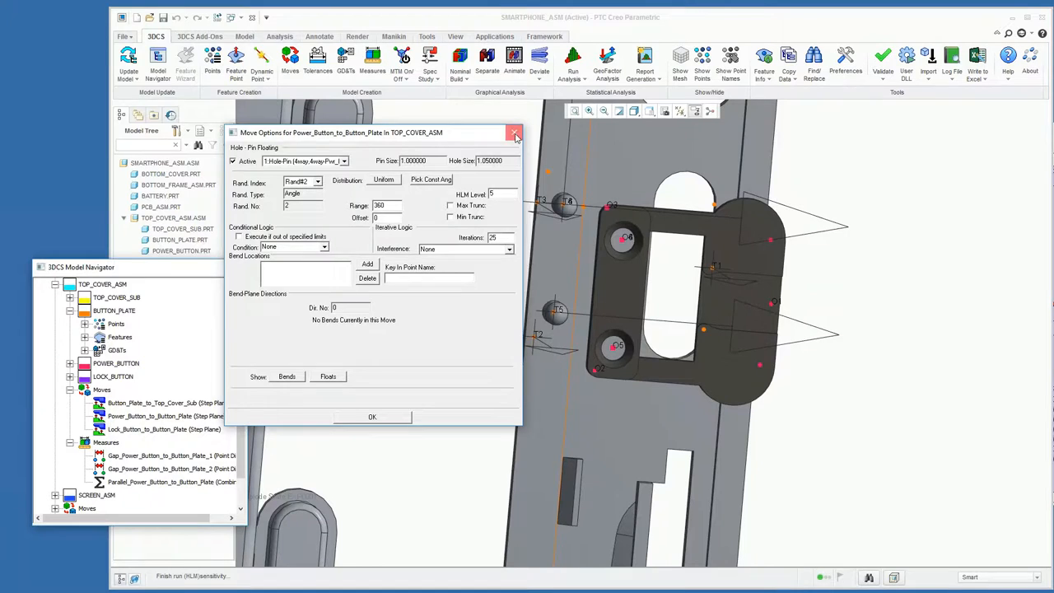
click(514, 133)
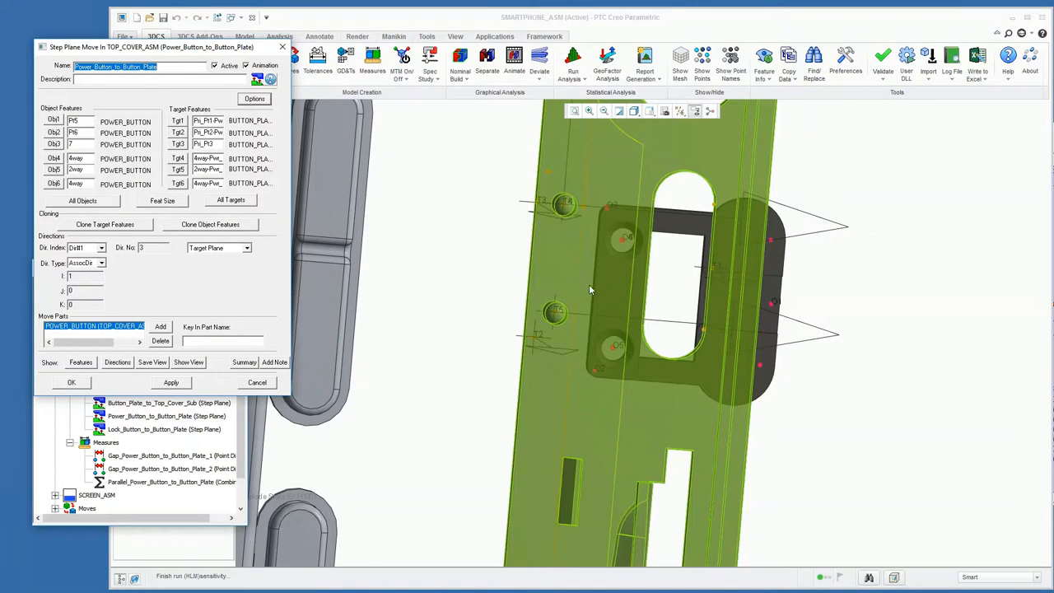
click(170, 382)
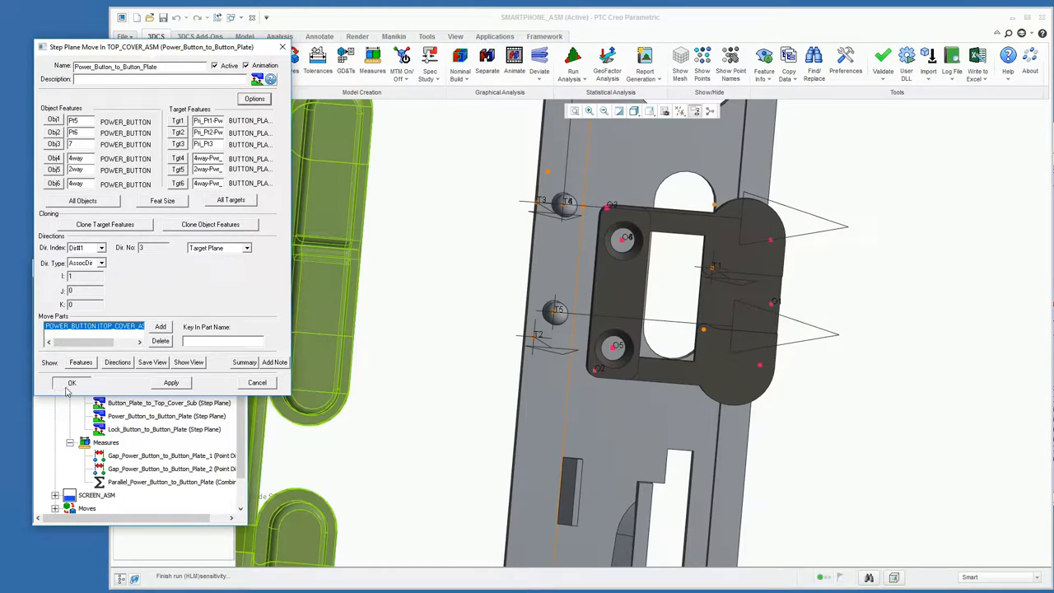
click(72, 382)
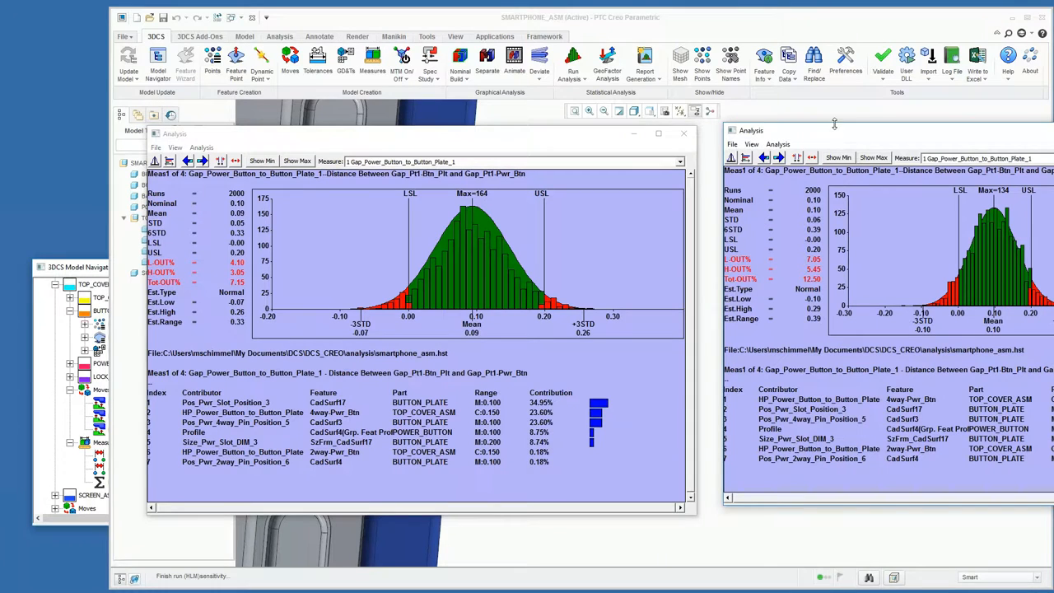
mouse_move(813, 328)
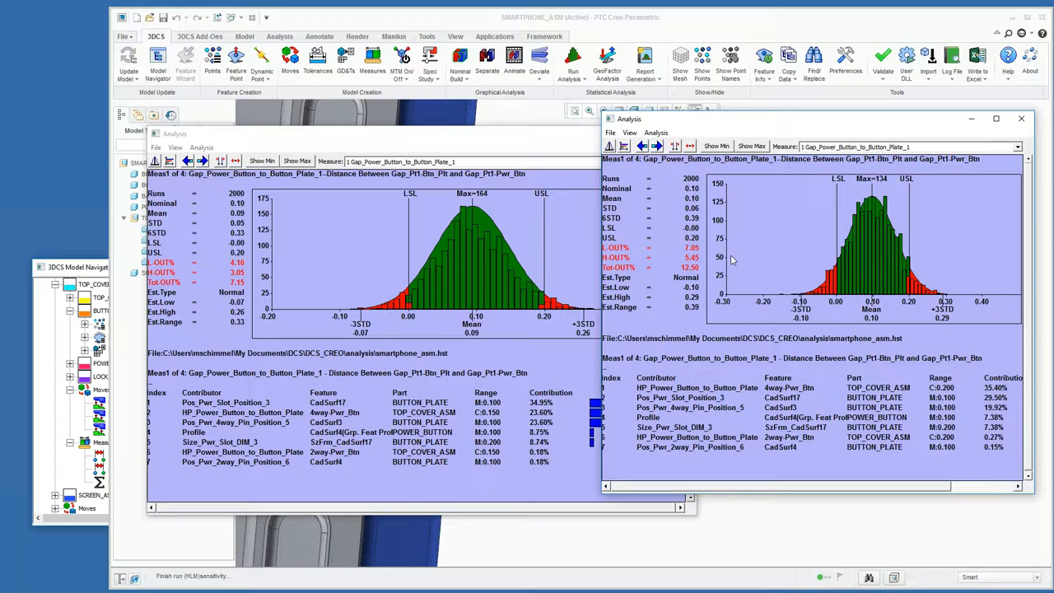
mouse_move(745, 270)
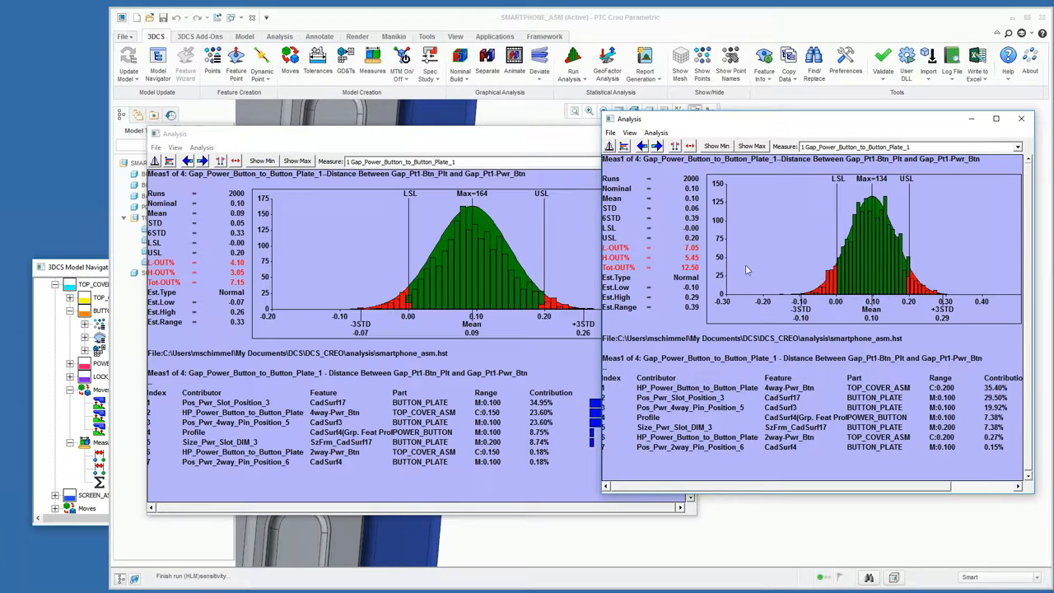
mouse_move(1021, 118)
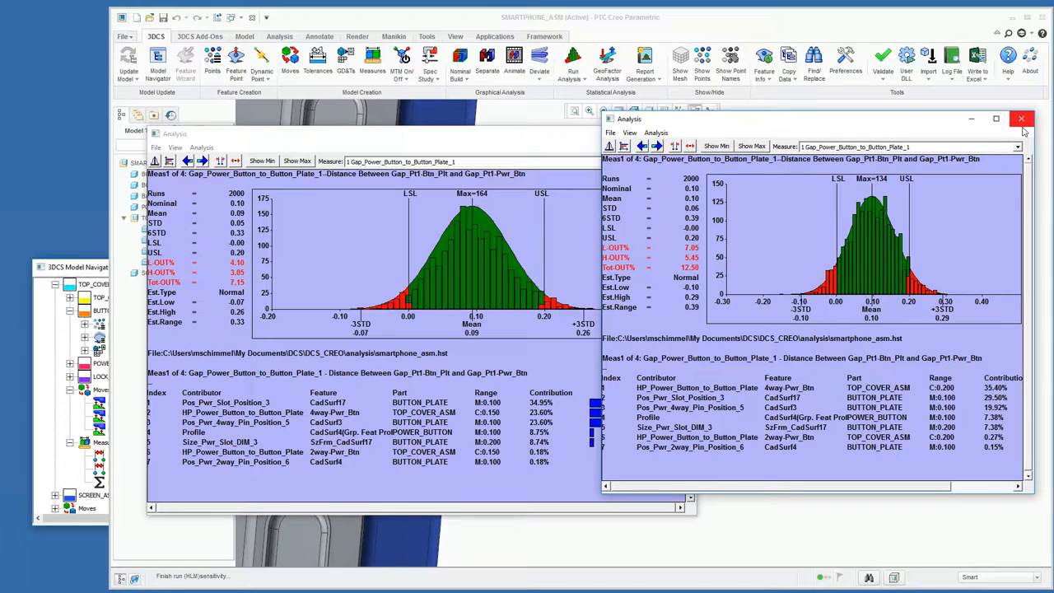